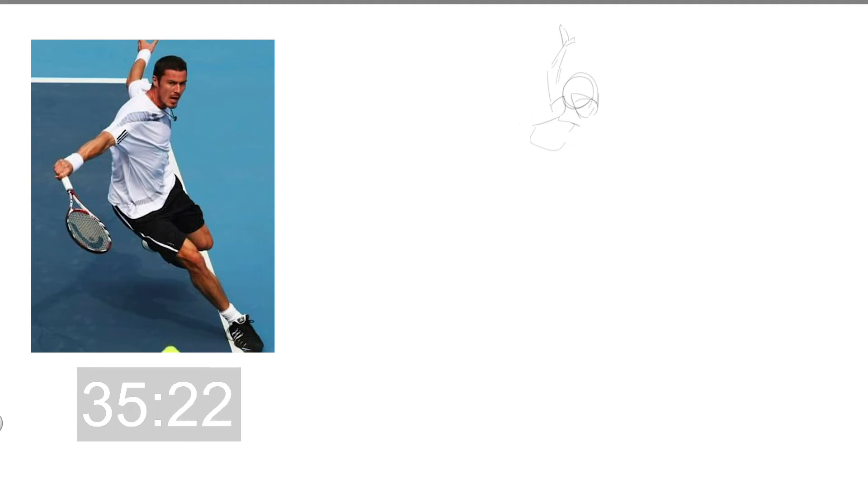
# Step: Draw a long gesture line sweeping left from the tennis player's torso for the extended arm
pyautogui.moveTo(537, 128); pyautogui.dragTo(441, 161)
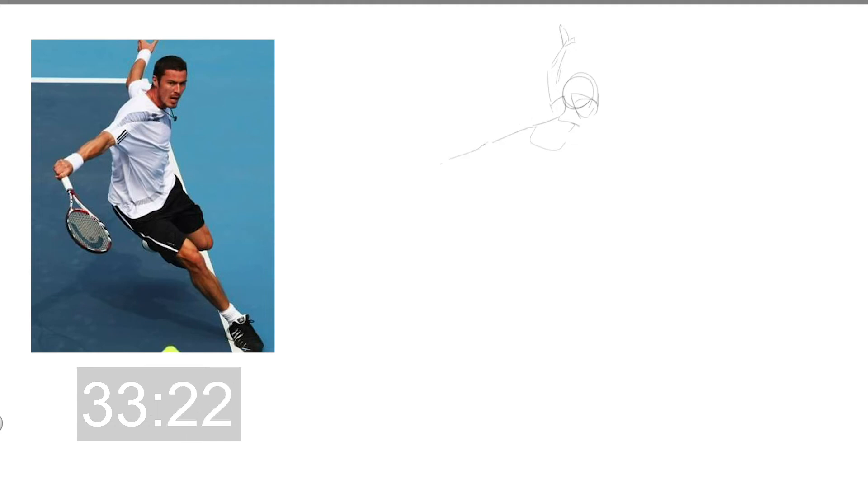